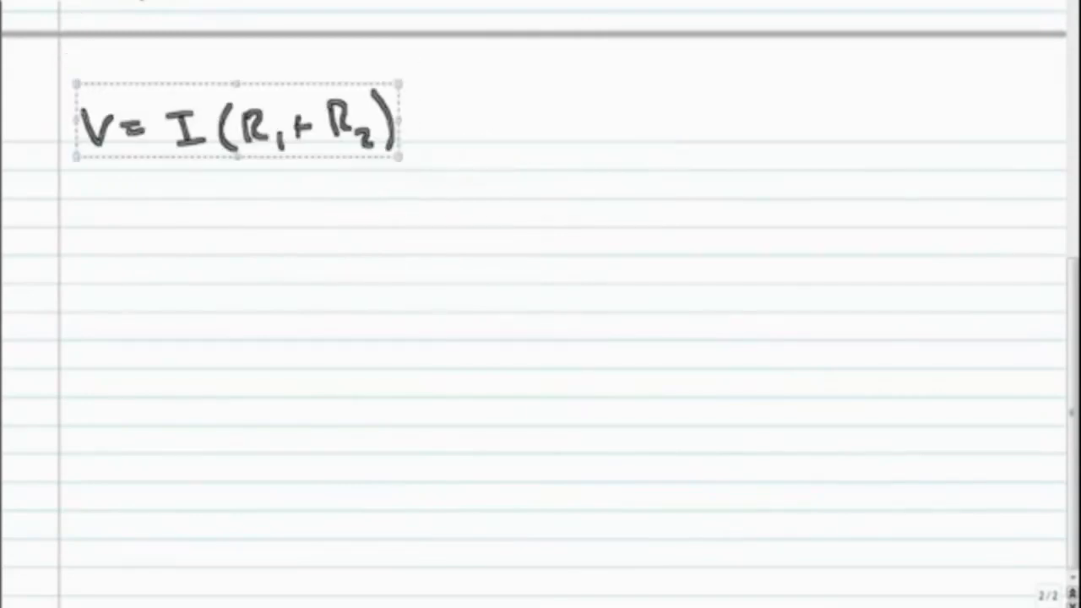
- Deselect the pasted V = I(R1 + R2) formula at the top of page three
{"action": "left_click", "coordinate": [482, 81]}
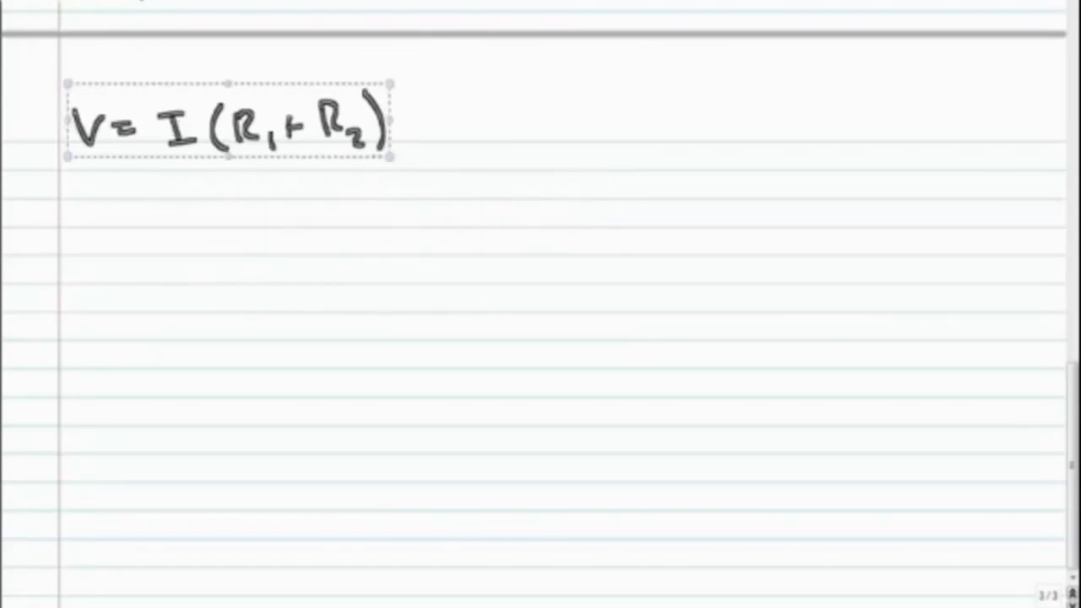
{"action": "left_click", "coordinate": [696, 216]}
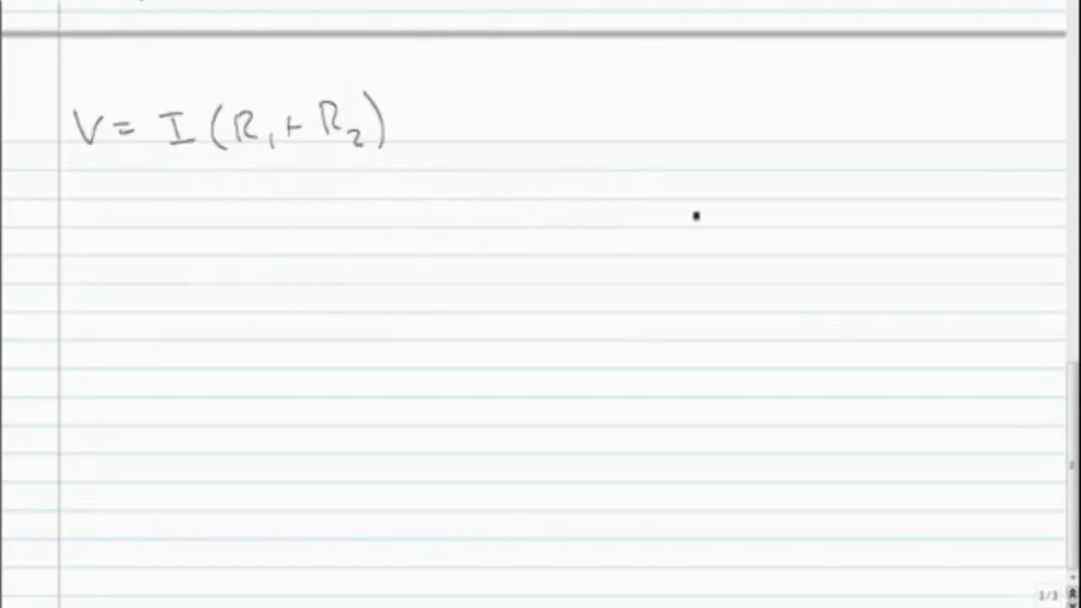